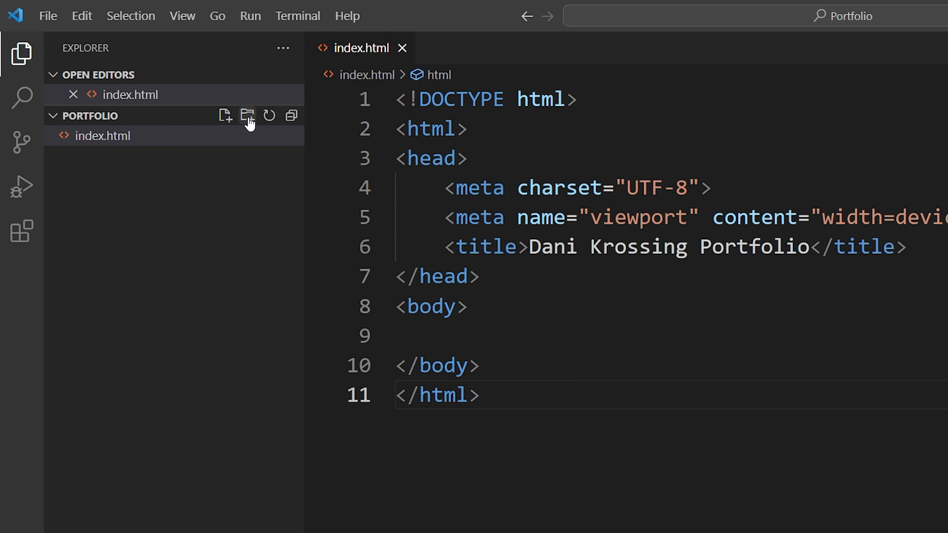
- Create a folder named 'css' in the Portfolio project
click(226, 116)
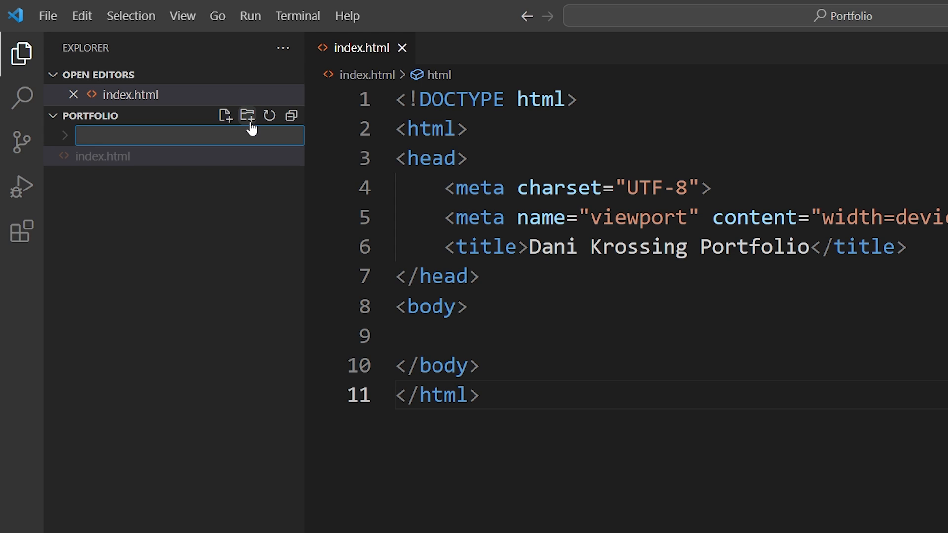
text(css)
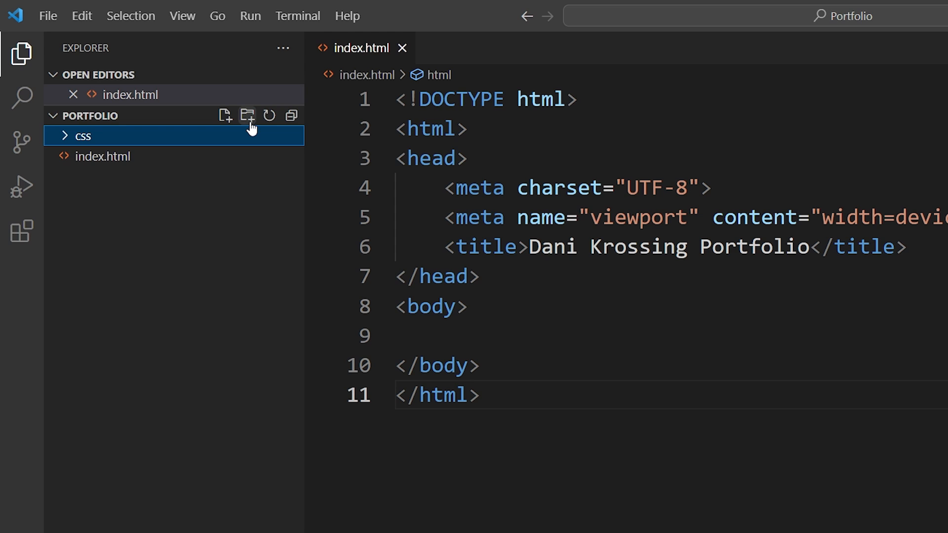
mouse_move(91, 140)
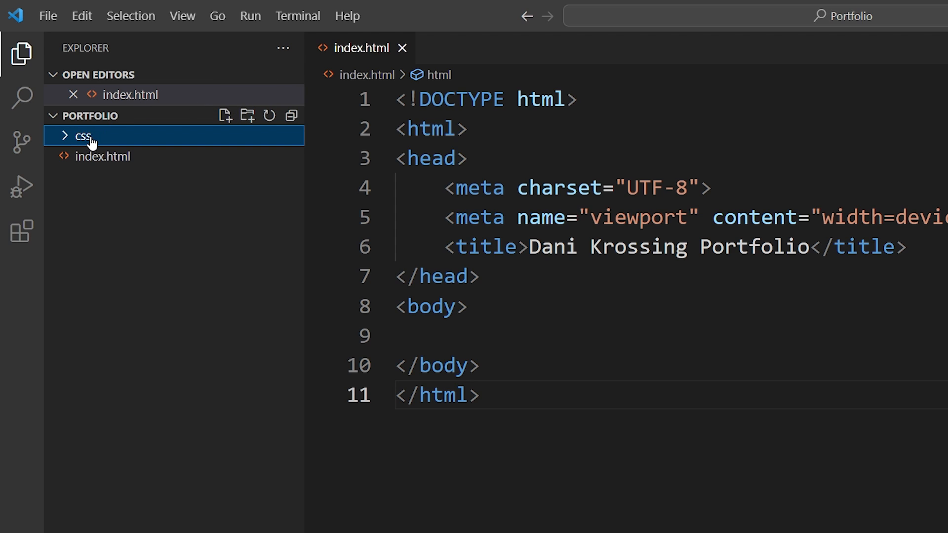
- Create and open an empty 'main.css' file inside the css folder
click(82, 135)
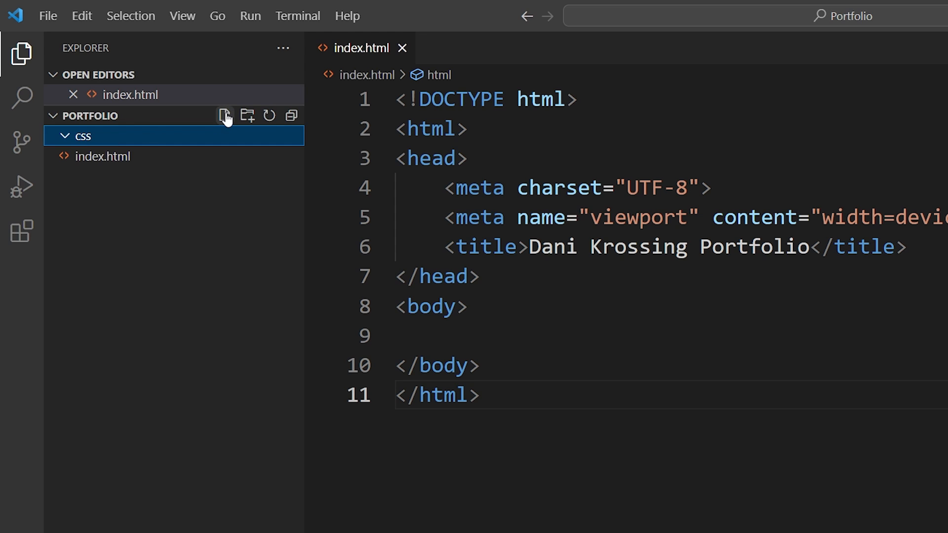
click(224, 116)
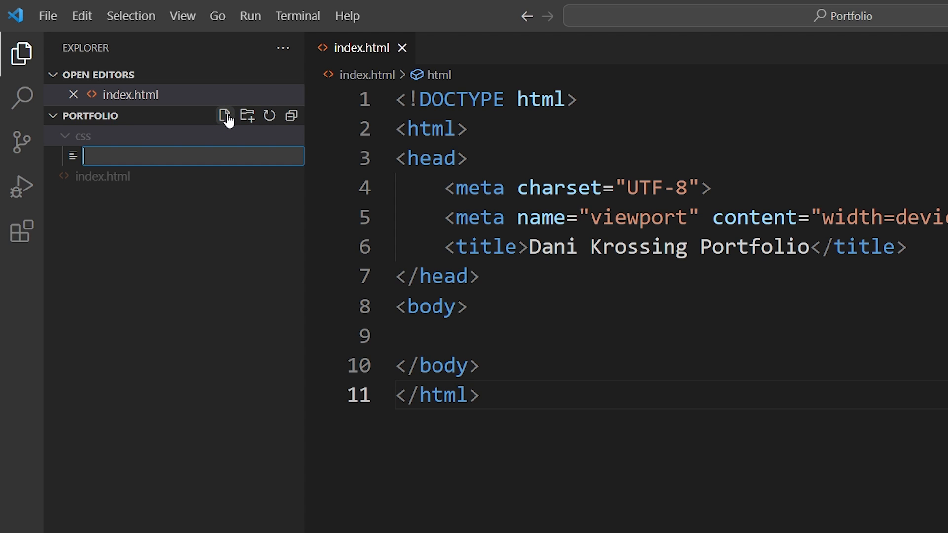
text(main.css)
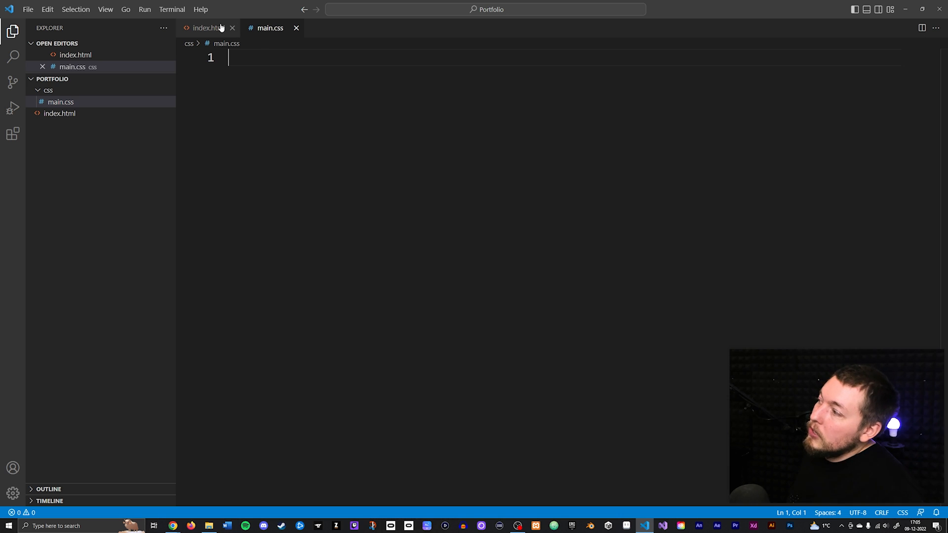
- In index.html, insert a stylesheet link tag below the title via the 'link' Emmet abbreviation
click(206, 27)
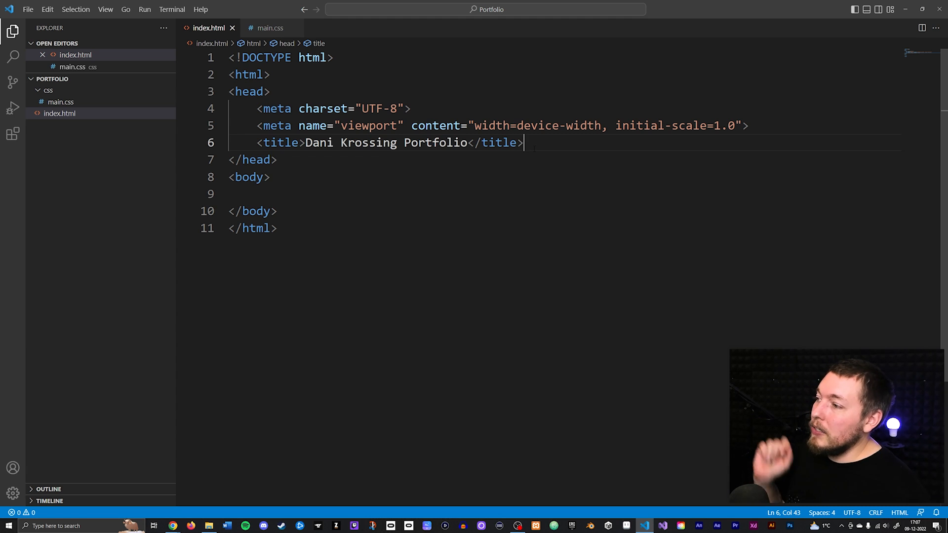
key(Enter)
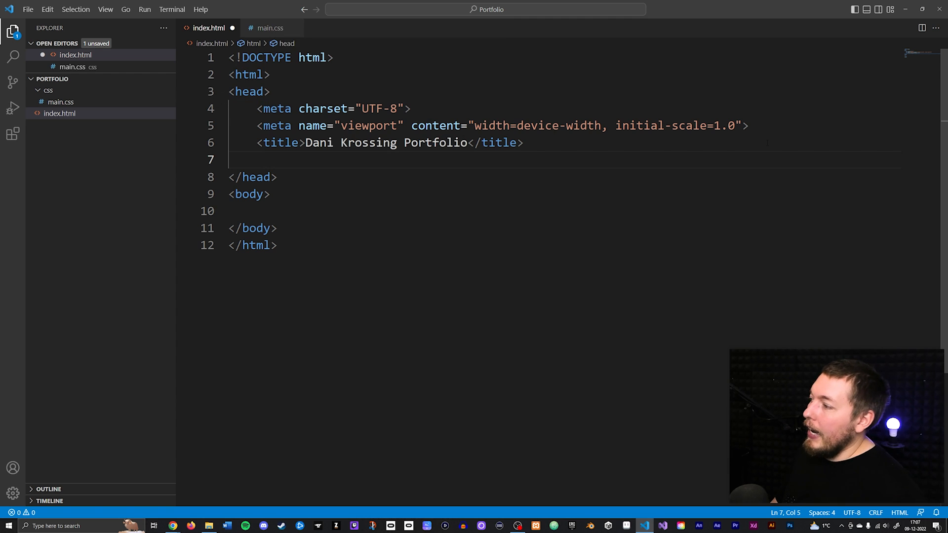
text(link)
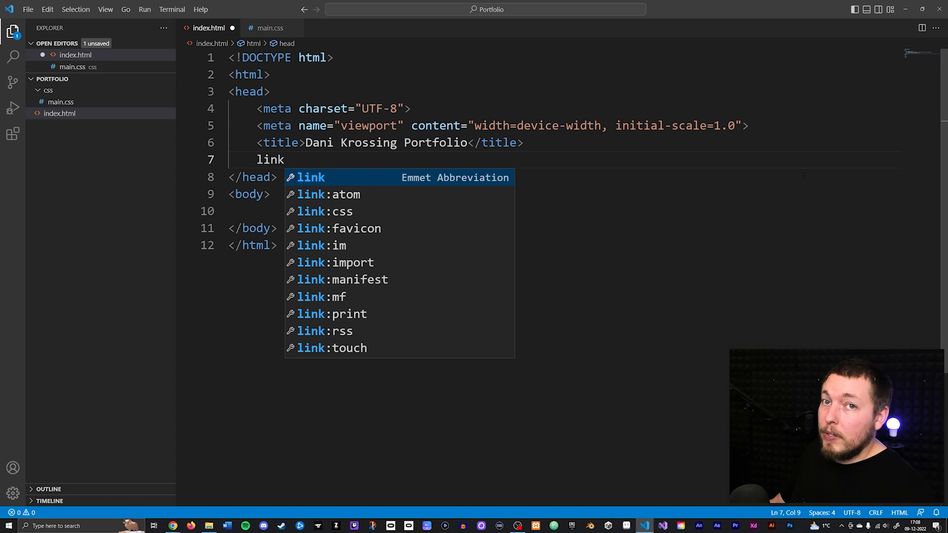
key(Tab)
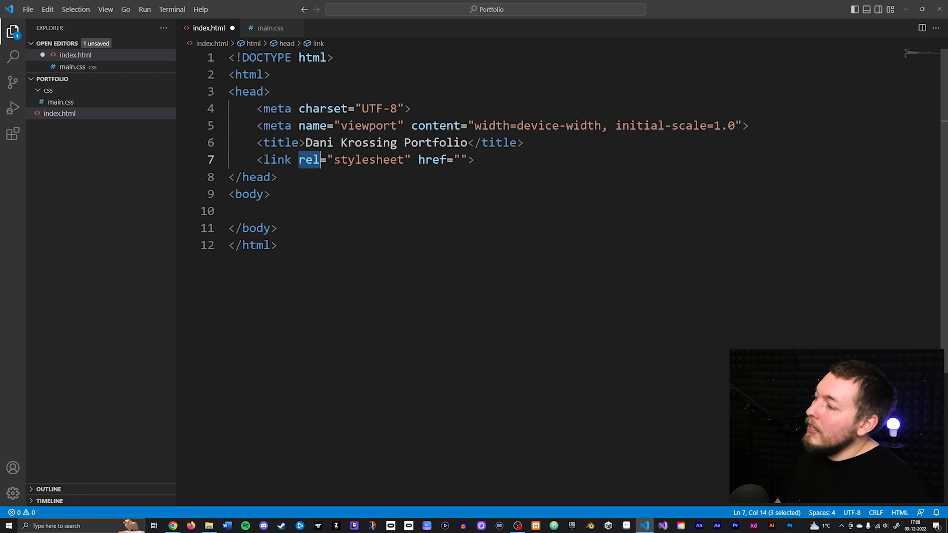
- Fill the link's href with the path 'css/main.c', using path autocomplete
double_click(367, 160)
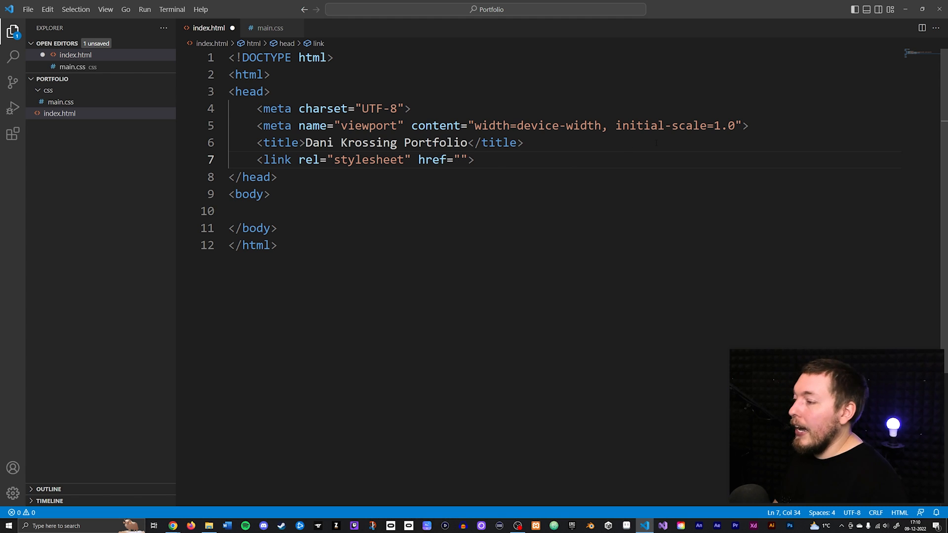
text(css)
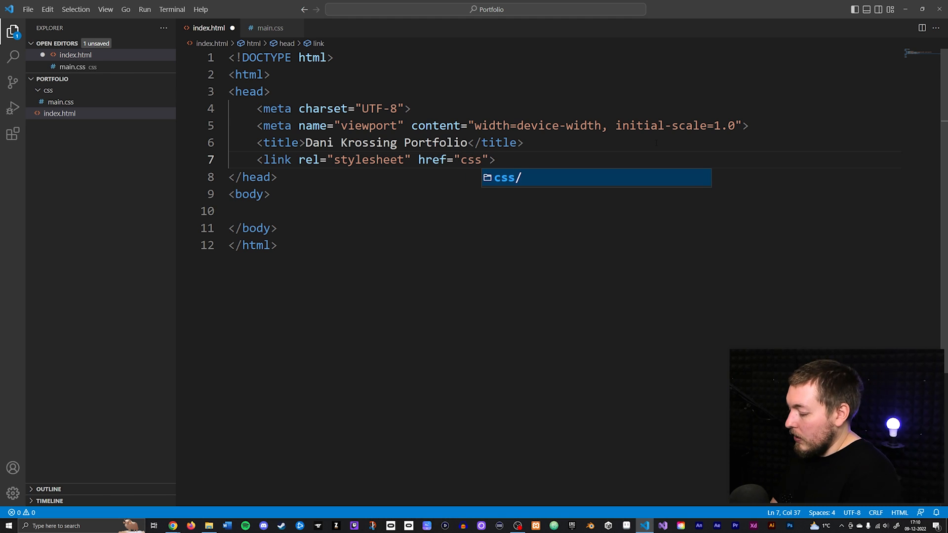
text(/)
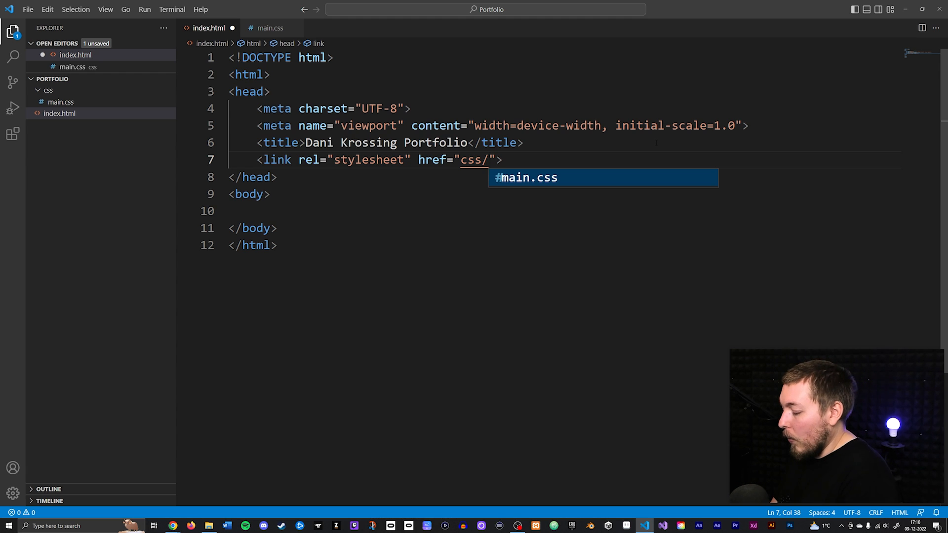
text(main.c)
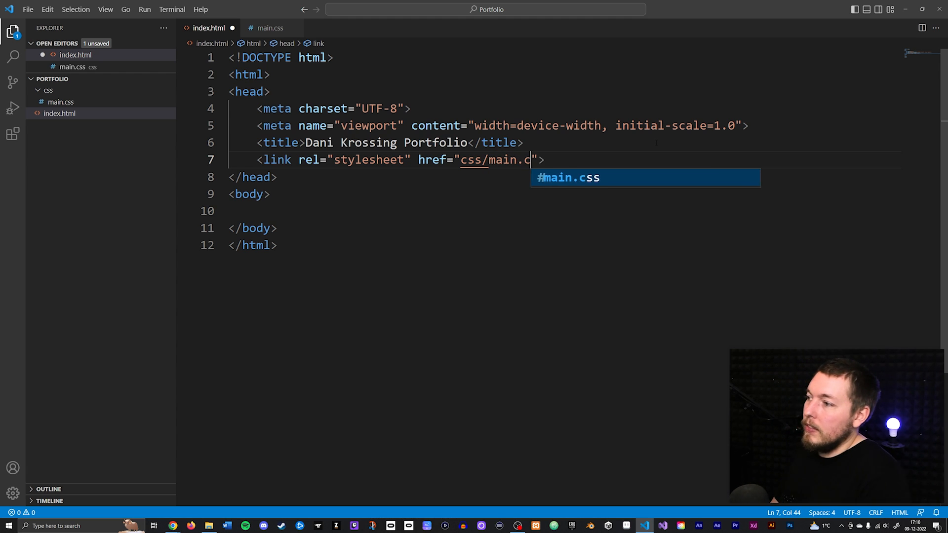